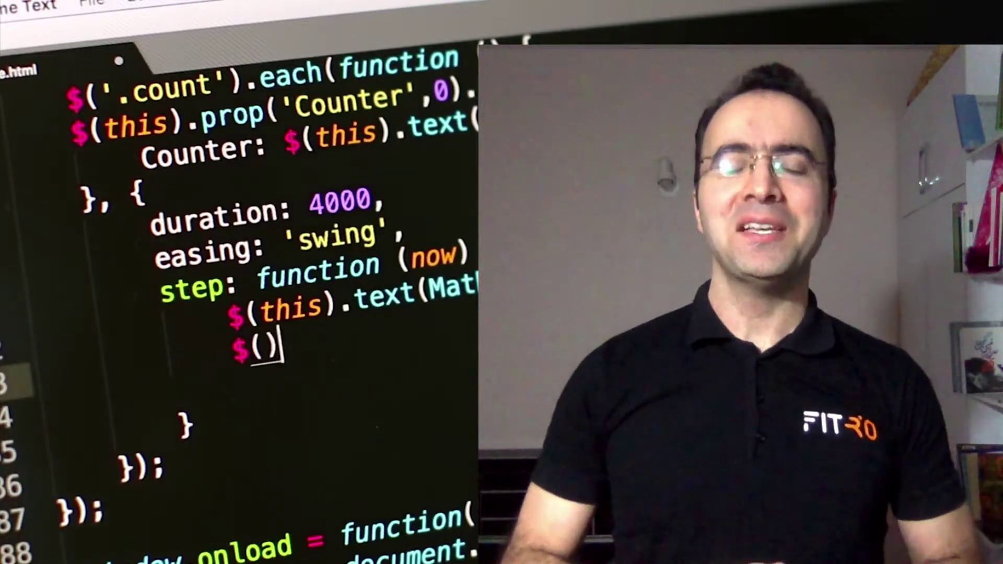
Step: Add a $(this).html line to the step callback and begin an if() condition with an initial value of 0
text(this)
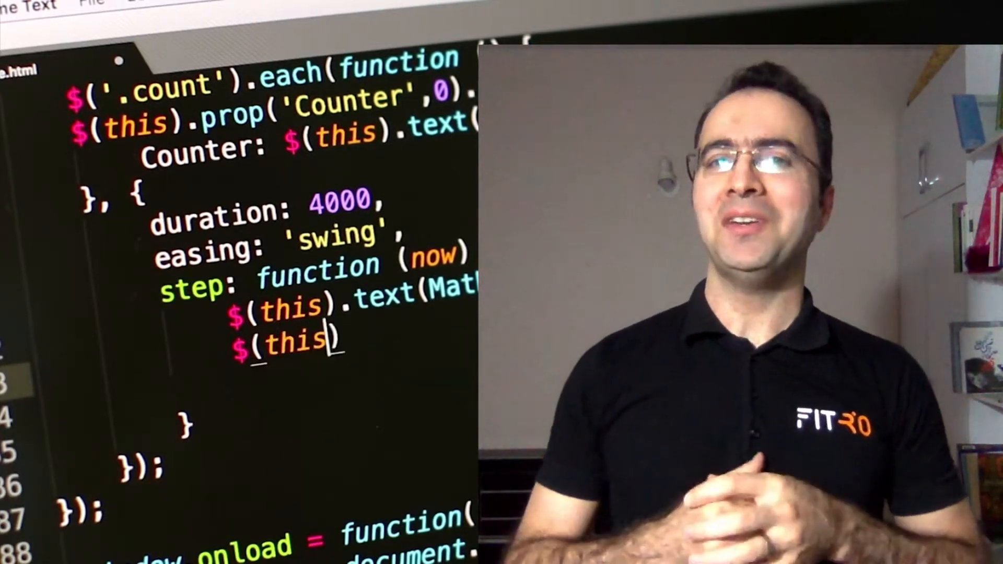
text(.html(tex)
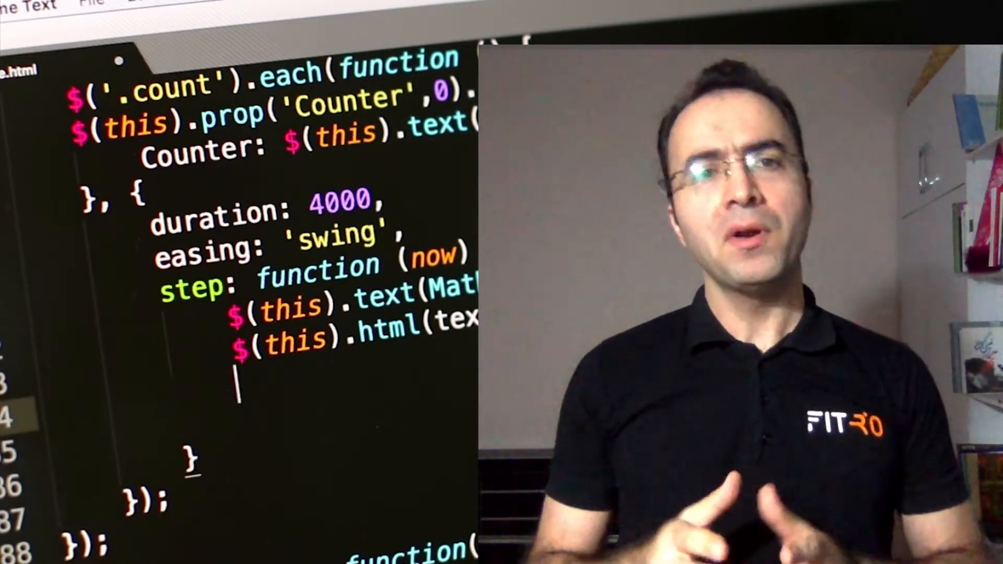
text(if())
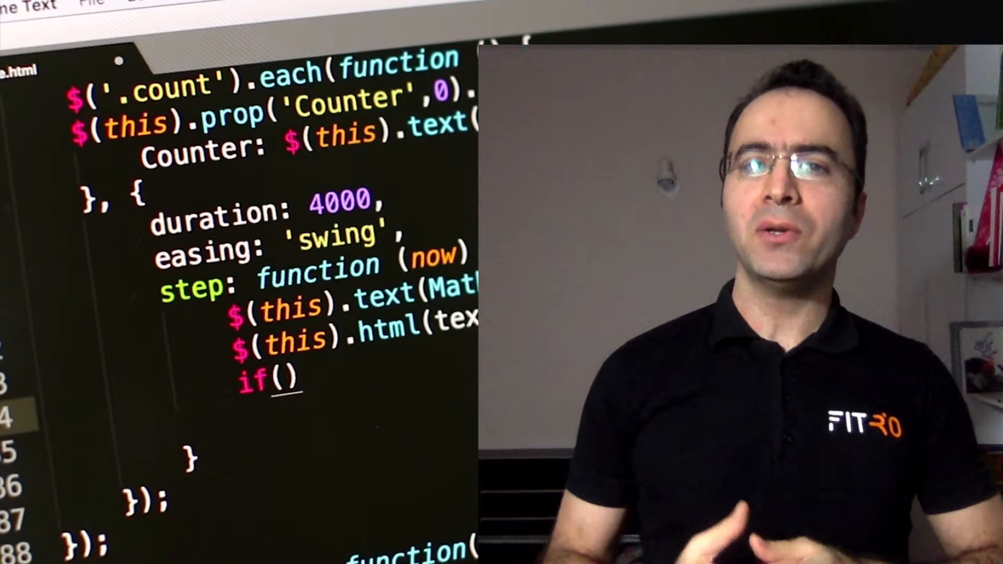
text(initial ==)
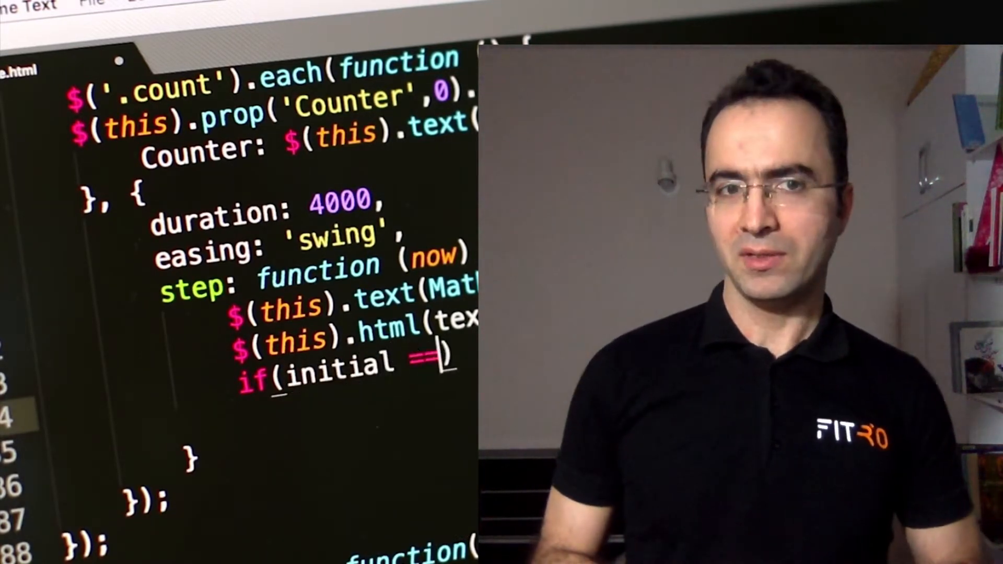
text(0)
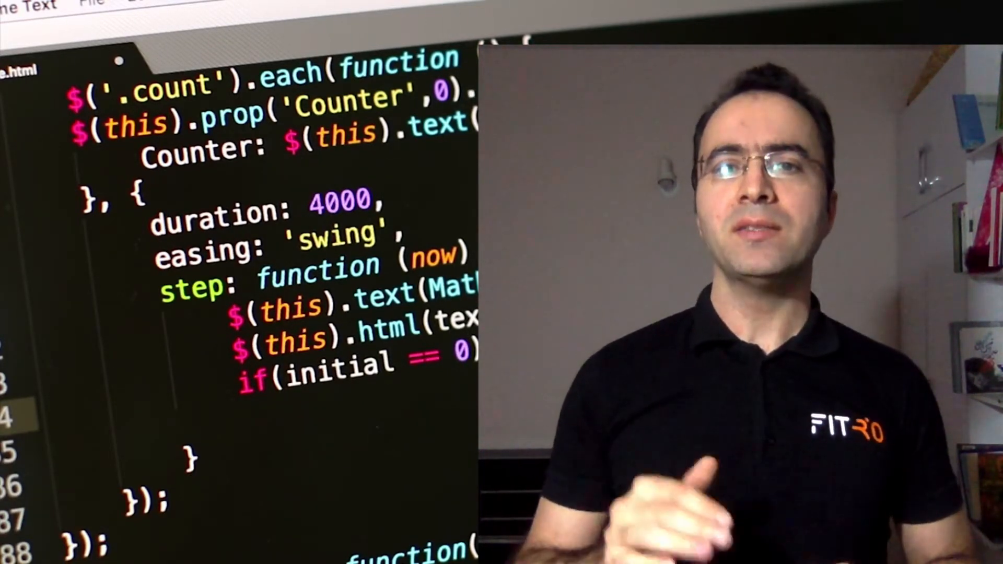
Step: Extend the if condition using the autocompleted increment variable, element size, display and this
text(incr)
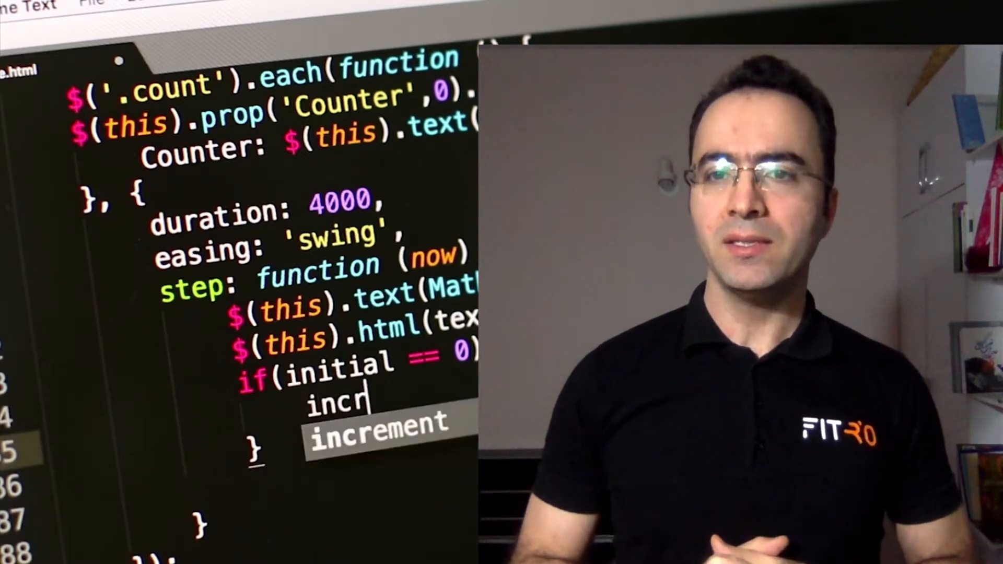
key(Tab)
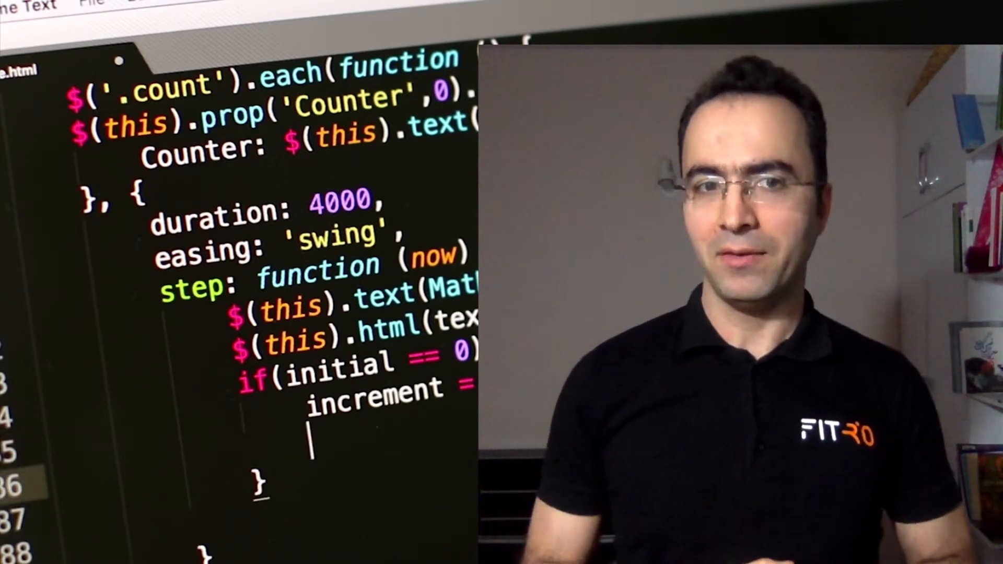
text(element.si)
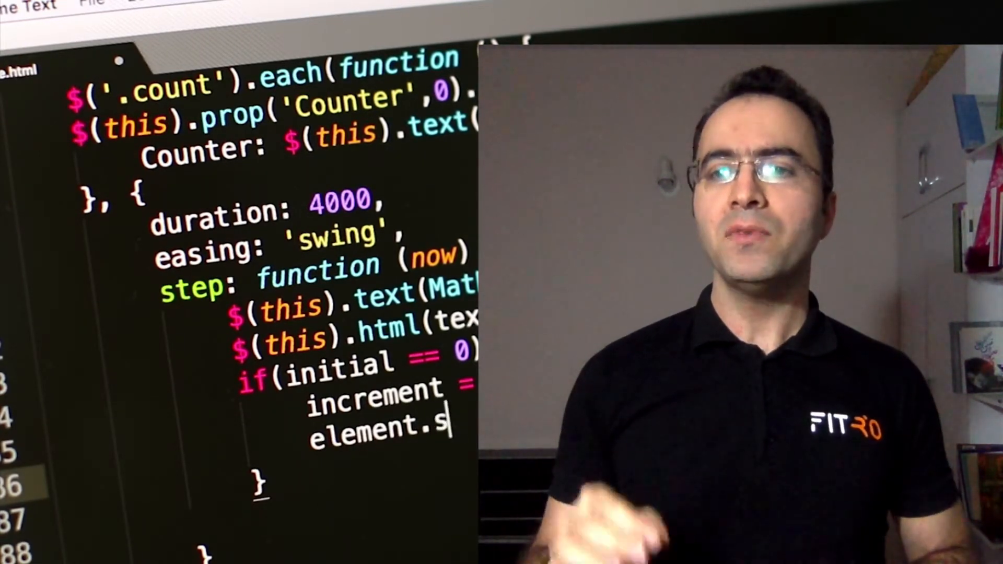
text(dis)
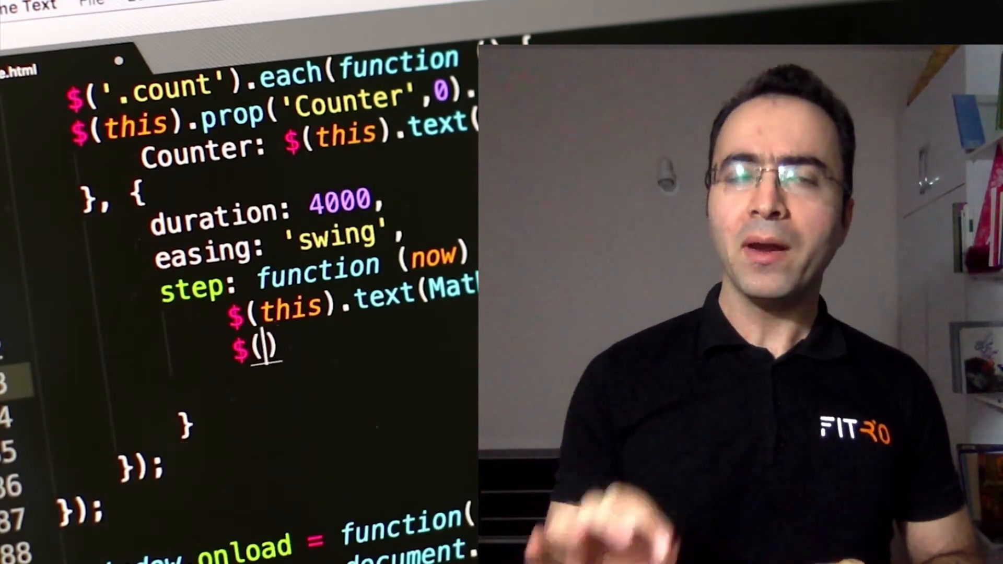
text(this)
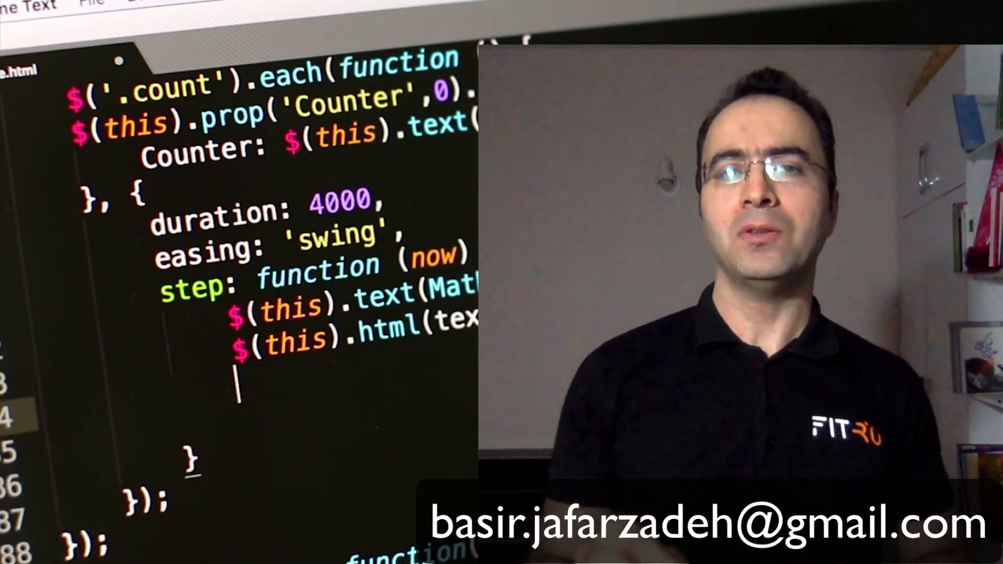
text(i)
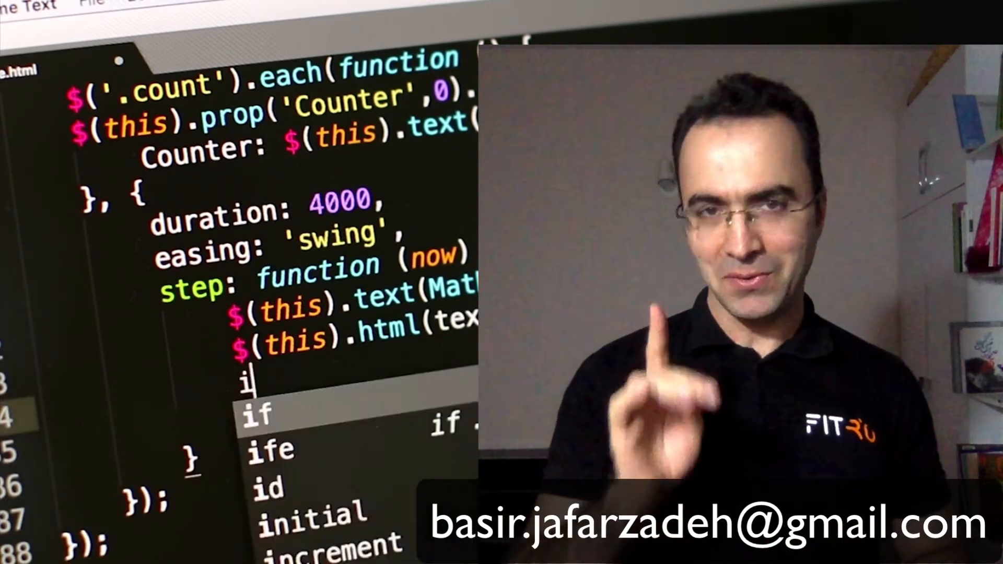